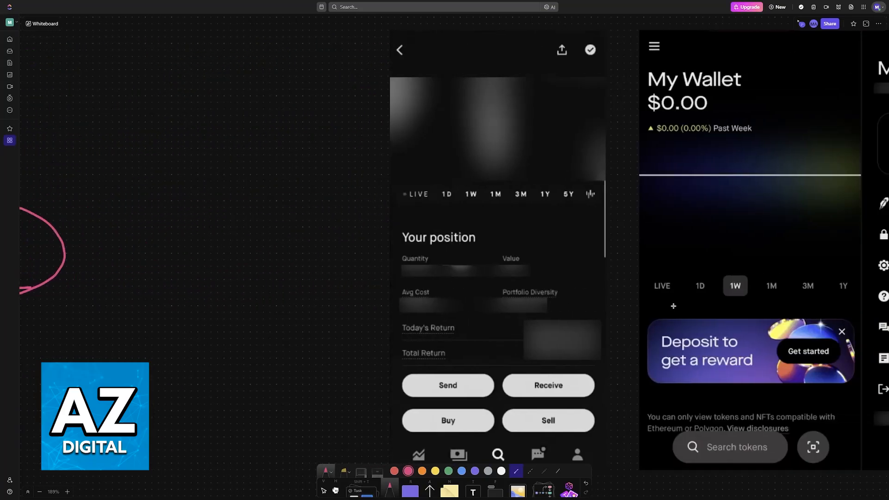
# Move the canvas to the Ledger Live portfolio screenshot and Ledger device photos
pyautogui.click(654, 46)
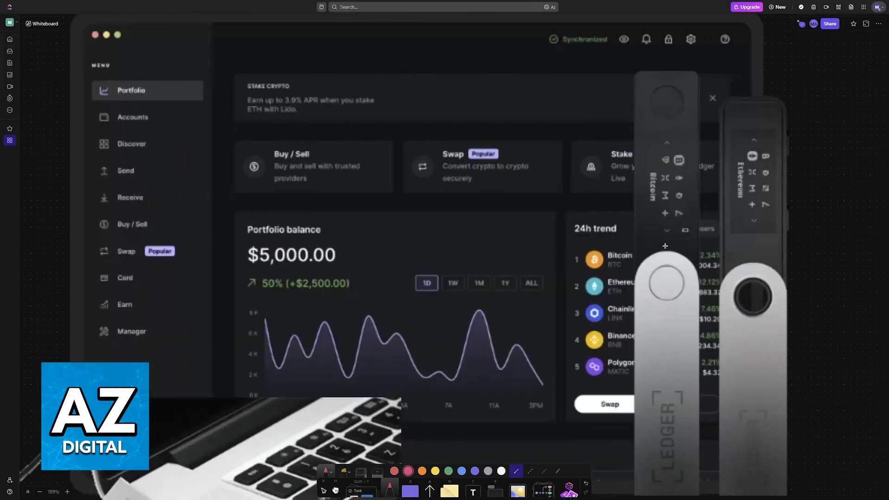
# Zoom toward the Ledger photo and mark it and the Add accounts title in pink
pyautogui.scroll(-3)
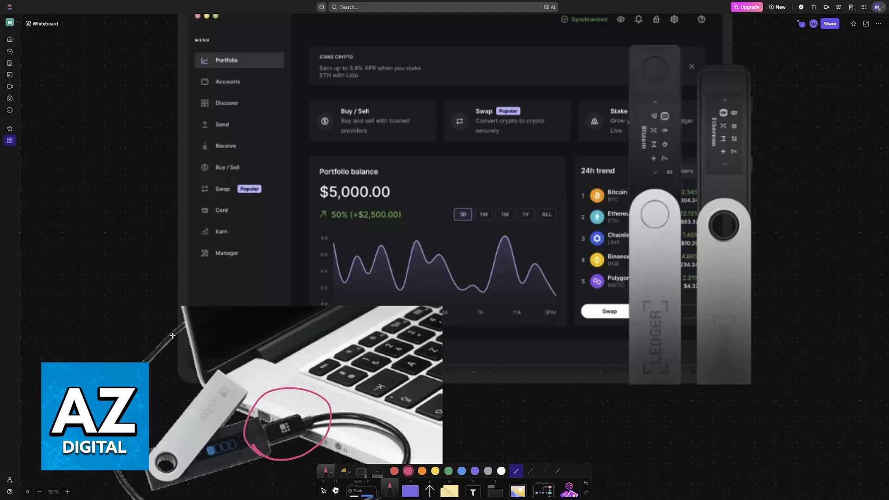
pyautogui.moveTo(427, 296)
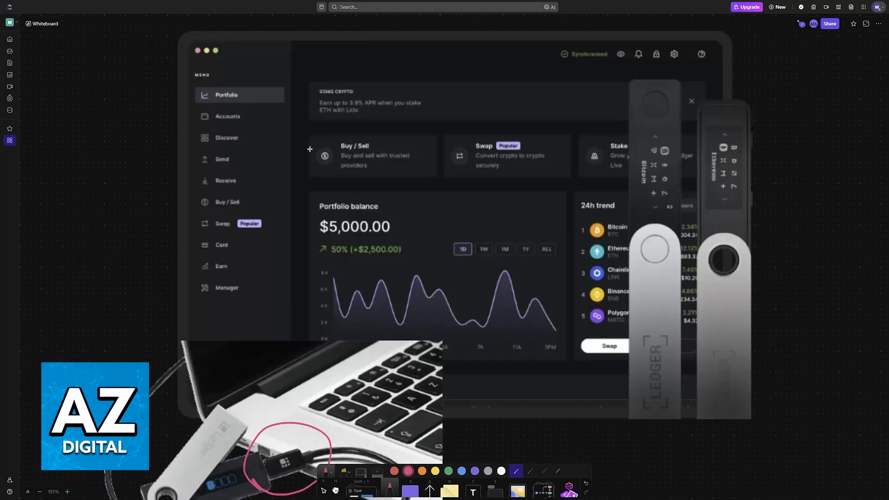
pyautogui.click(225, 288)
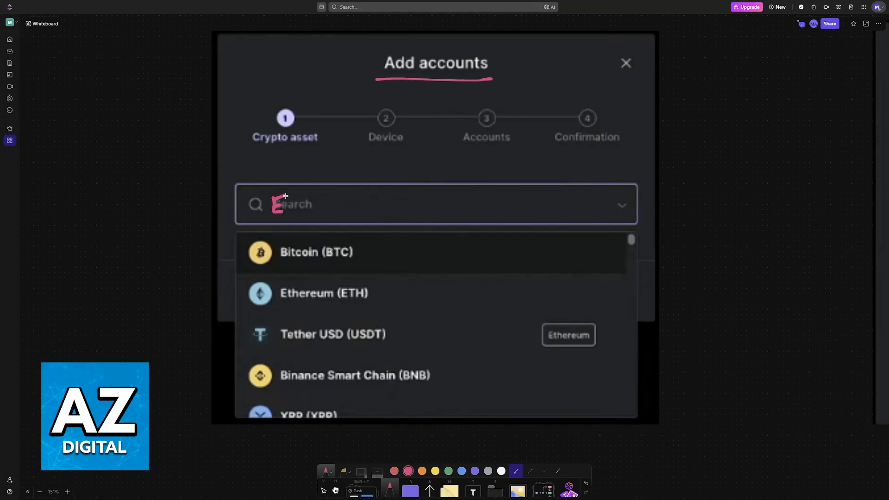
pyautogui.write('TH')
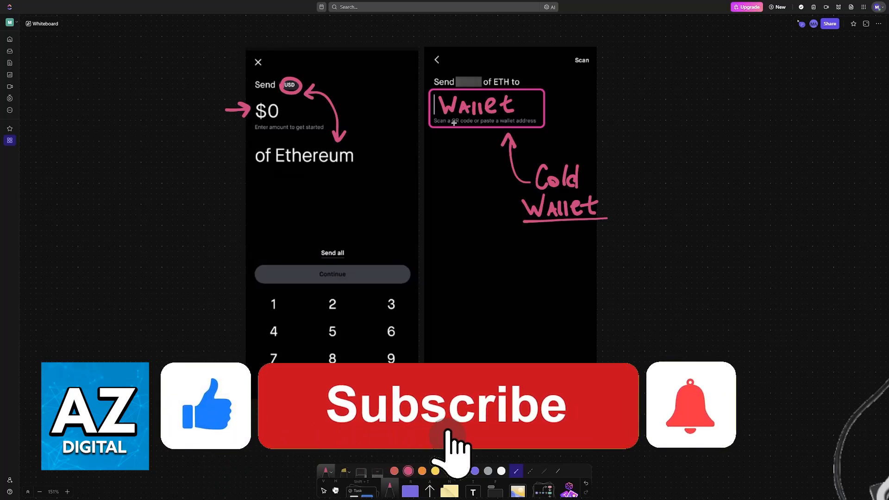
# Finish the pink annotations on the Ethereum send screens, including the boxed Cold Wallet address
pyautogui.click(446, 406)
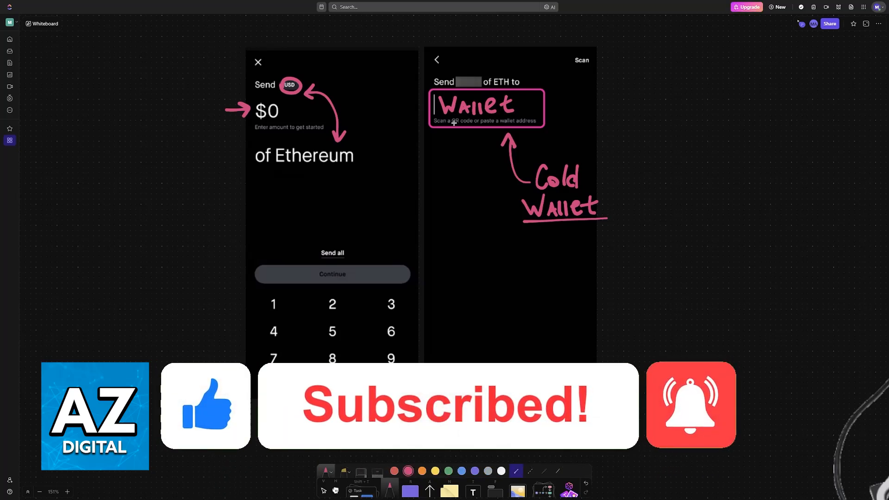